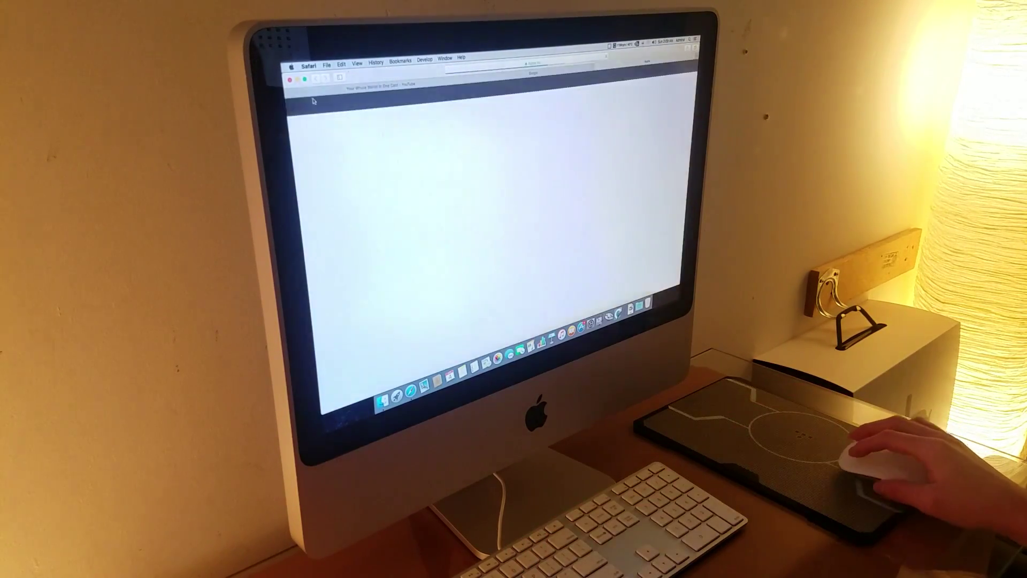
# Step: Reveal the Safari menu's Preferences, Clear History and Quit options after apple.com loads
pyautogui.click(309, 66)
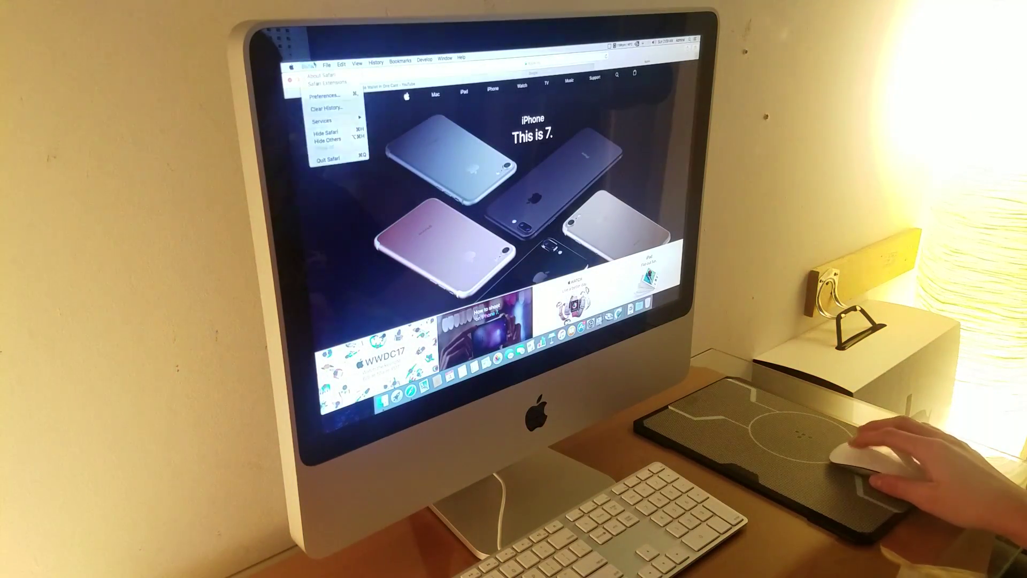